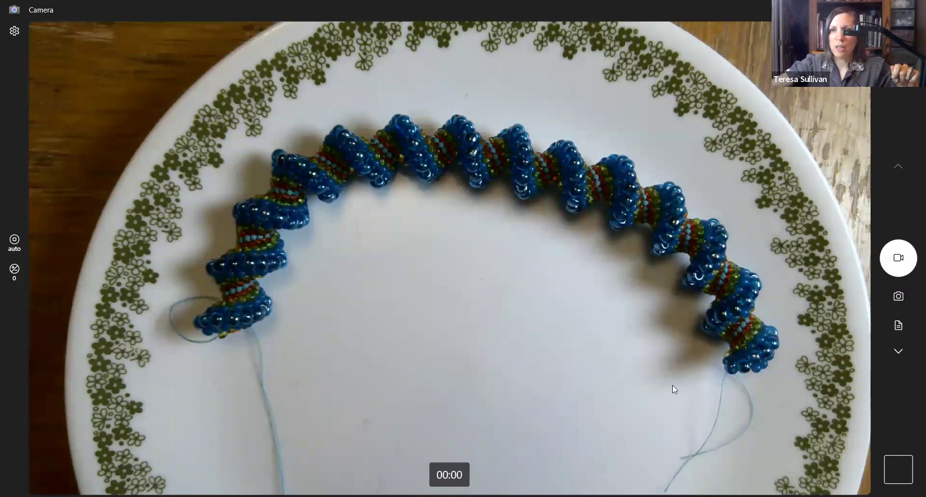
mouse_move(725, 194)
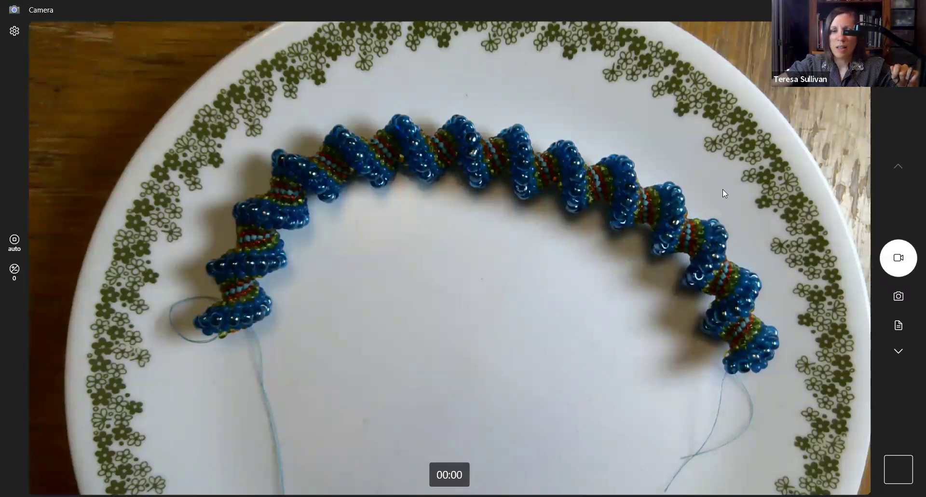